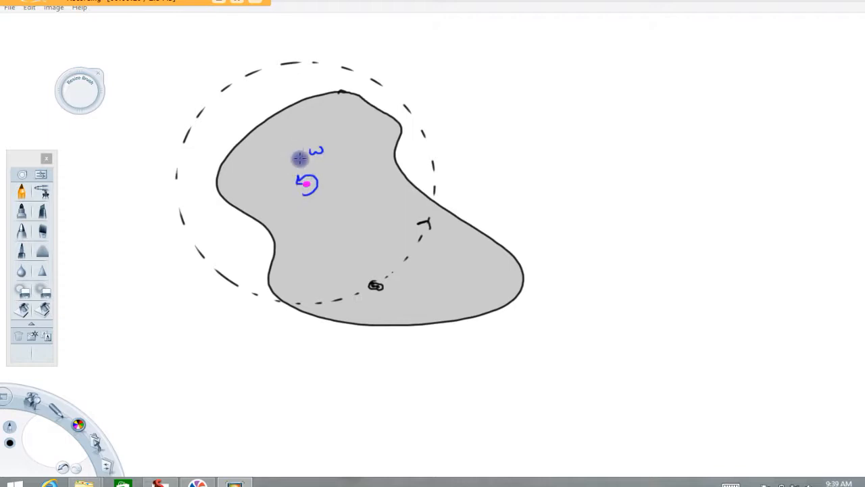
pyautogui.moveTo(325, 140)
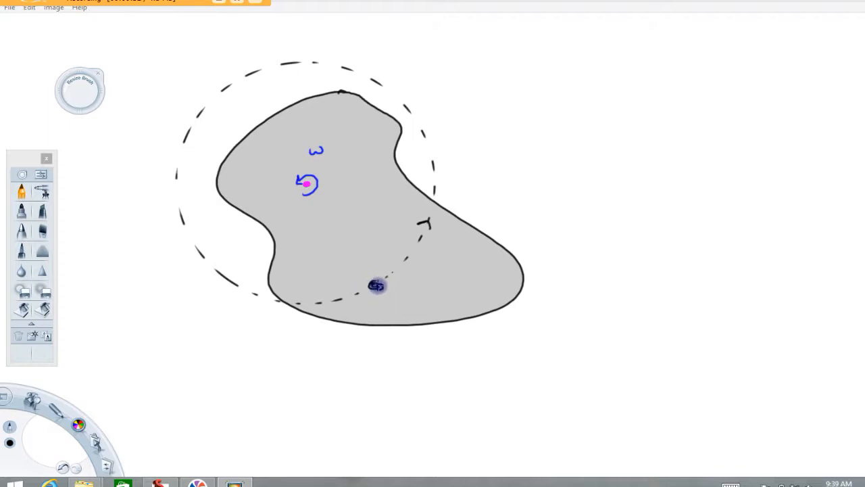
pyautogui.moveTo(375, 286)
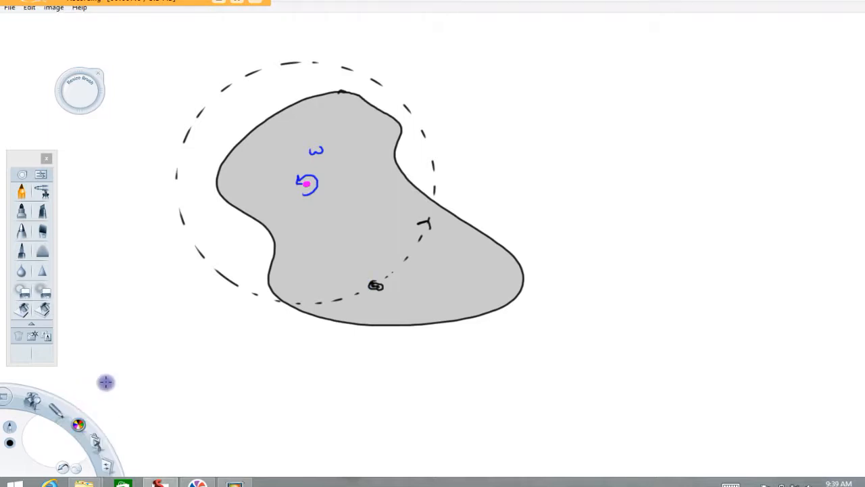
pyautogui.moveTo(392, 311)
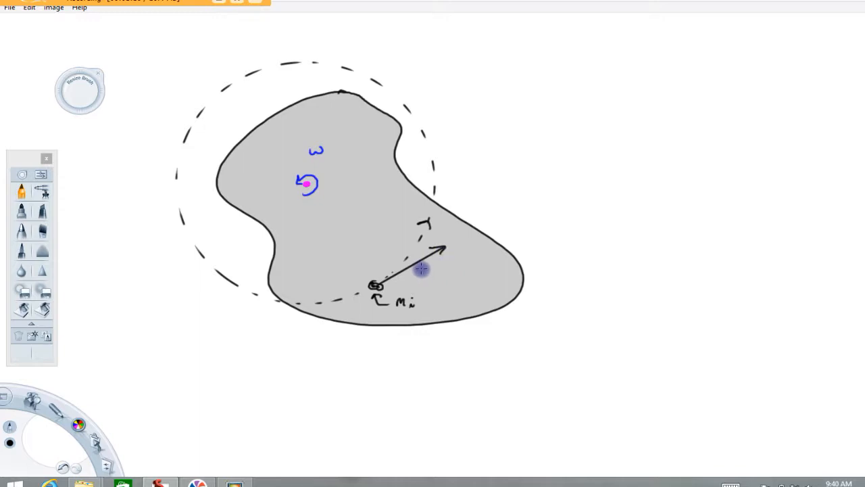
# Step: Draw a curved leader line from the velocity arrow tip out toward m_i v_i
pyautogui.moveTo(422, 269); pyautogui.dragTo(553, 110)
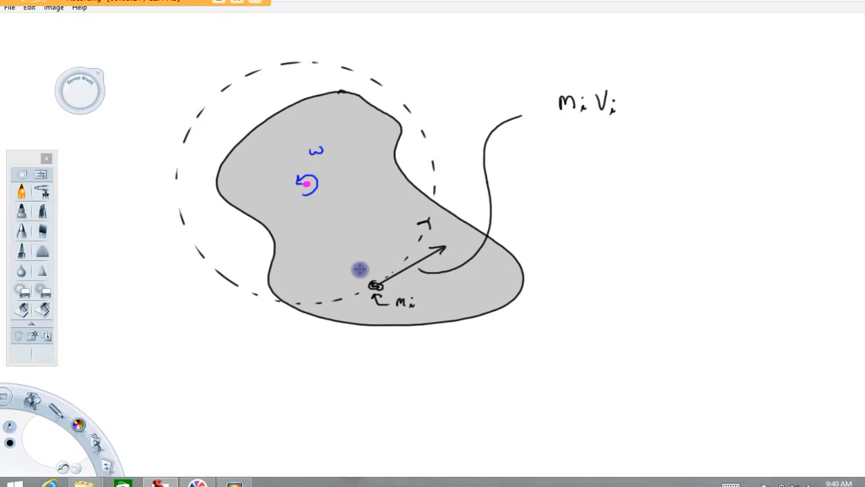
pyautogui.moveTo(320, 253)
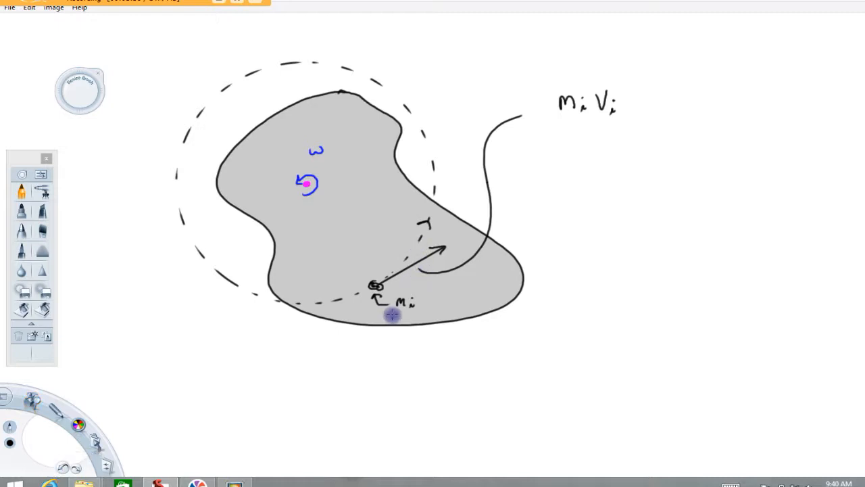
pyautogui.moveTo(414, 313)
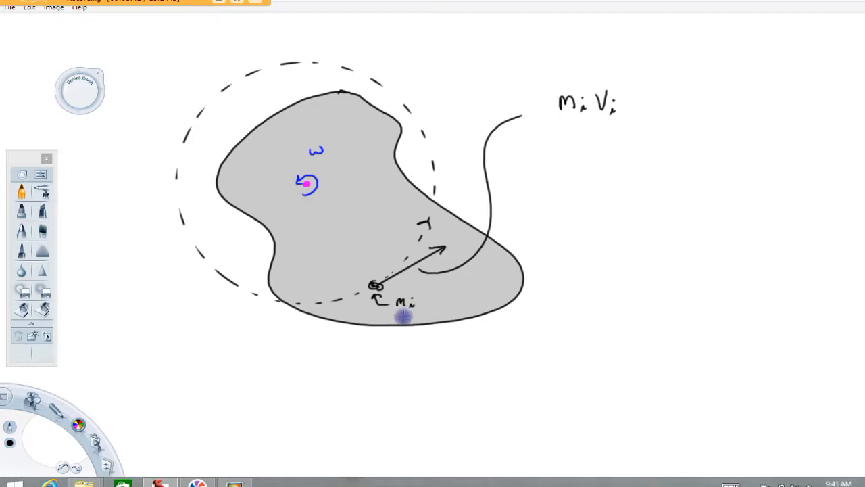
pyautogui.moveTo(356, 203)
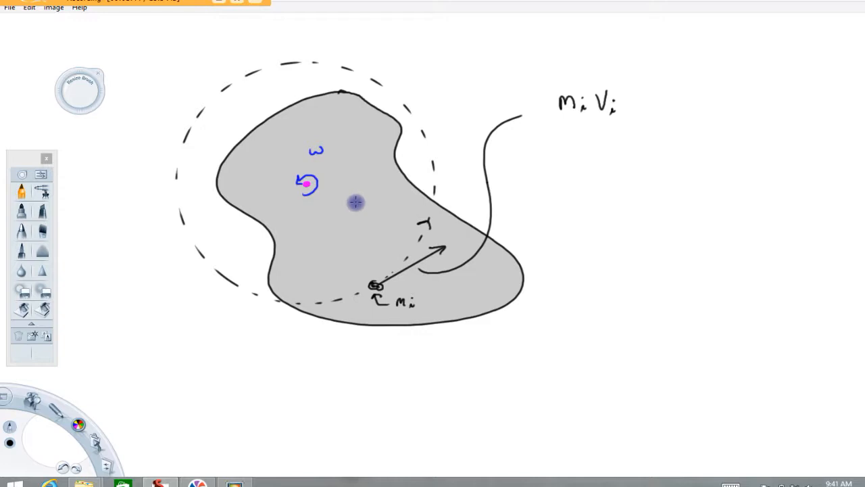
pyautogui.moveTo(363, 219)
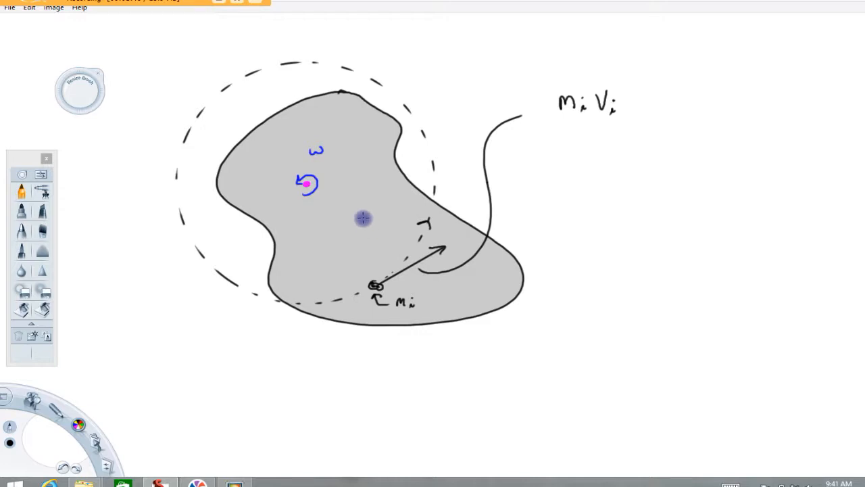
pyautogui.moveTo(367, 219)
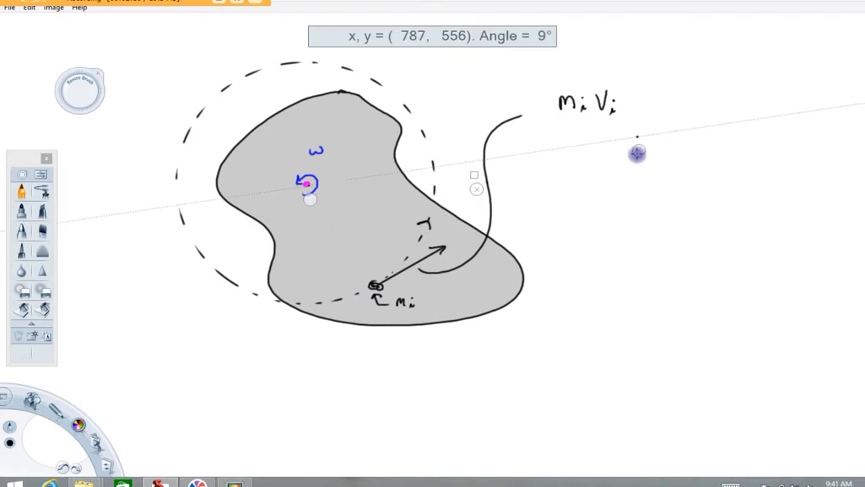
# Step: Swing the ruler through the mass and draw the red radius line from the centre
pyautogui.moveTo(636, 153); pyautogui.dragTo(428, 386)
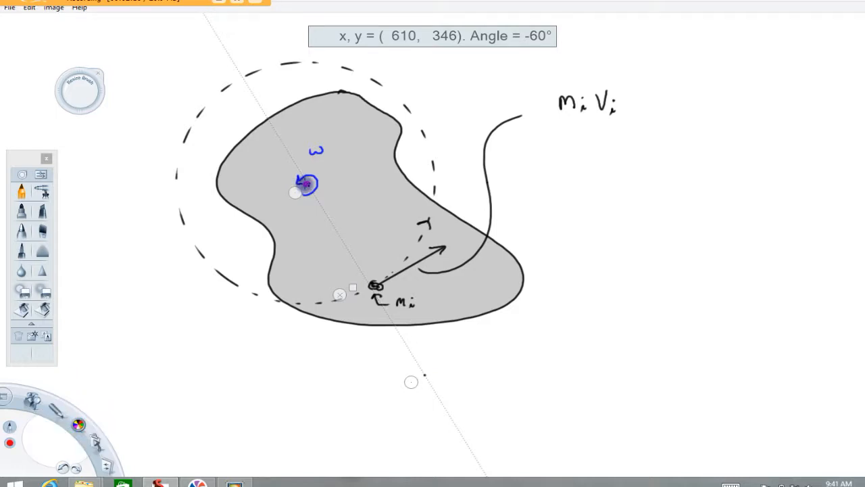
pyautogui.moveTo(308, 186); pyautogui.dragTo(362, 278)
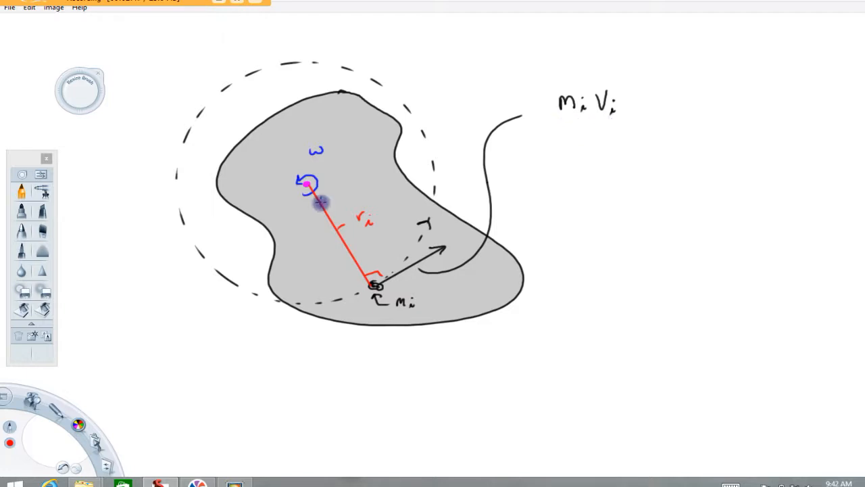
pyautogui.moveTo(631, 105)
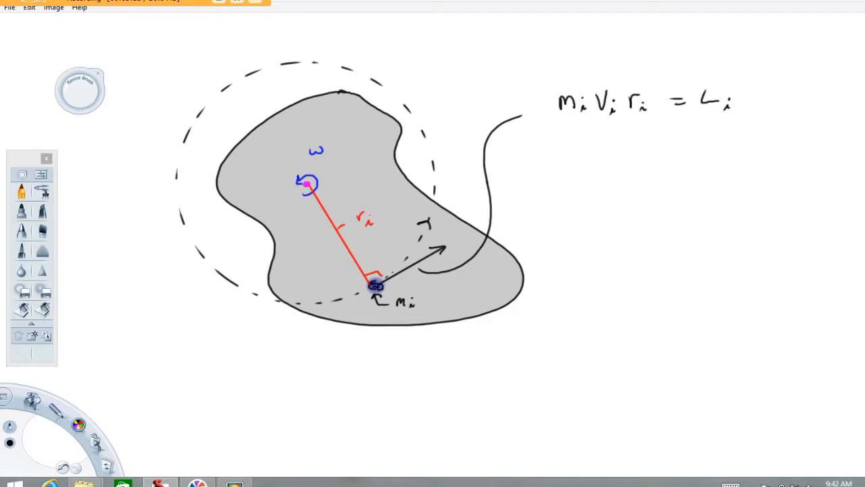
pyautogui.moveTo(519, 162)
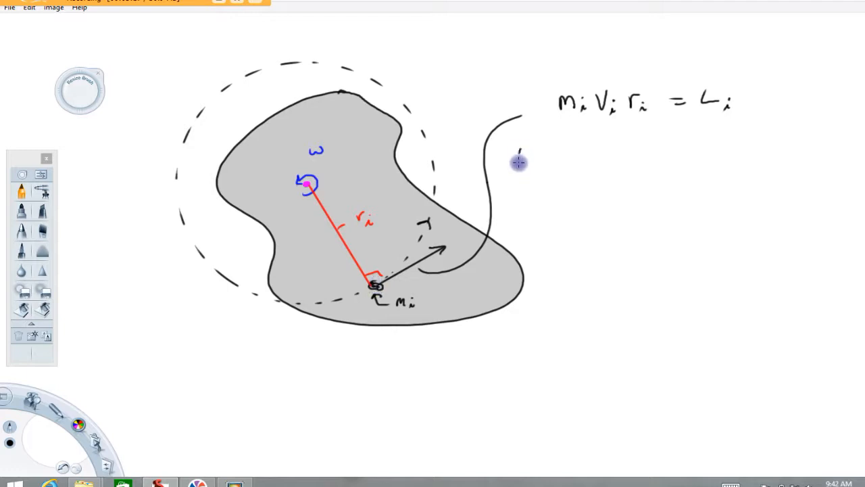
# Step: Write L_T beneath m_i v_i r_i = L_i to begin the total line
pyautogui.write('L_T = Σ_{i=1}^{N} m_i V_i r_i')
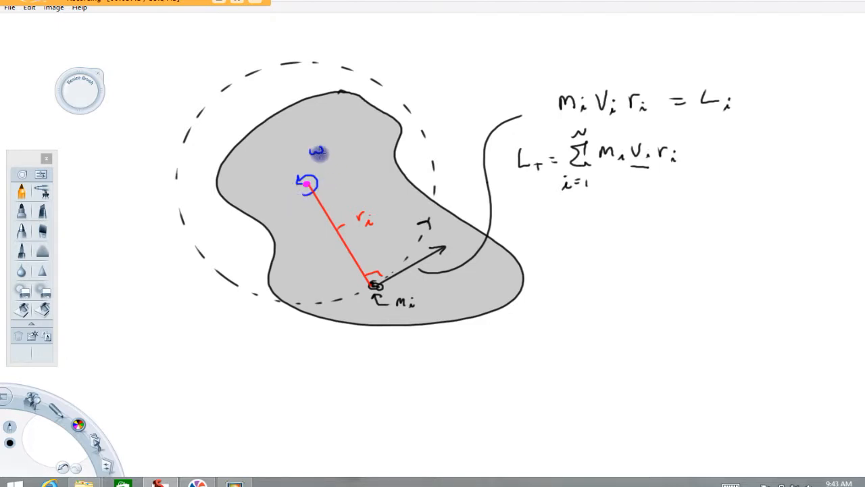
pyautogui.moveTo(342, 365)
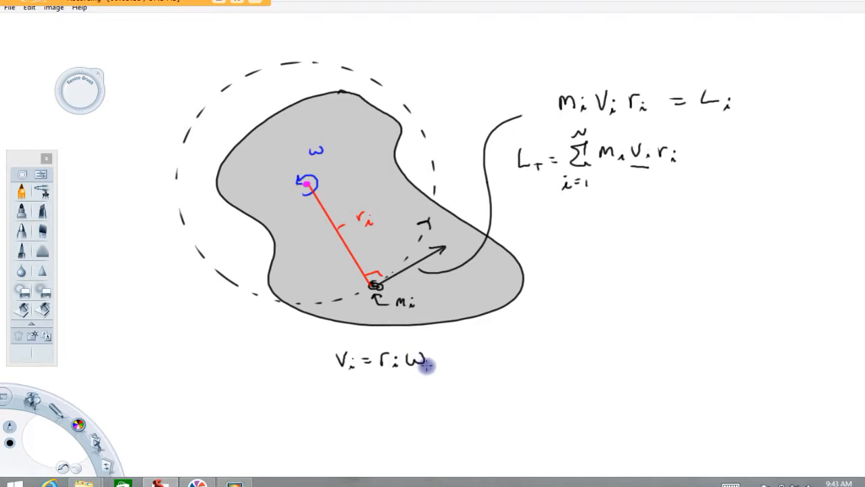
pyautogui.moveTo(418, 370)
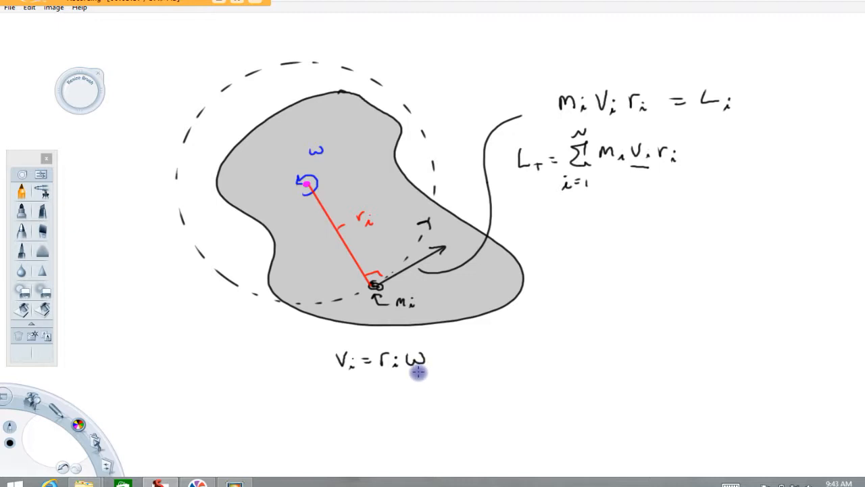
pyautogui.moveTo(271, 189)
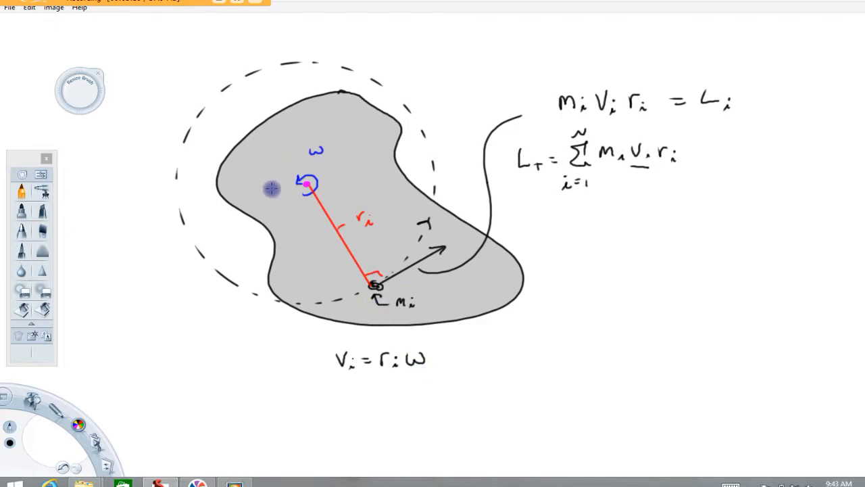
pyautogui.moveTo(284, 234)
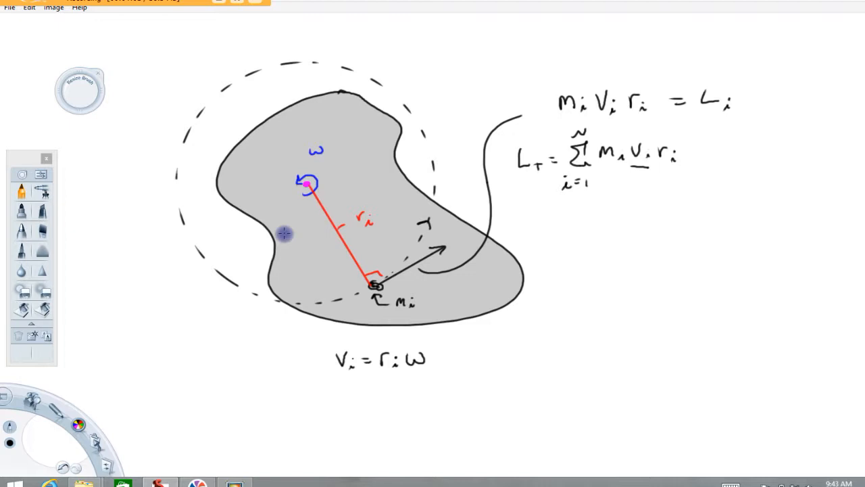
pyautogui.moveTo(410, 372)
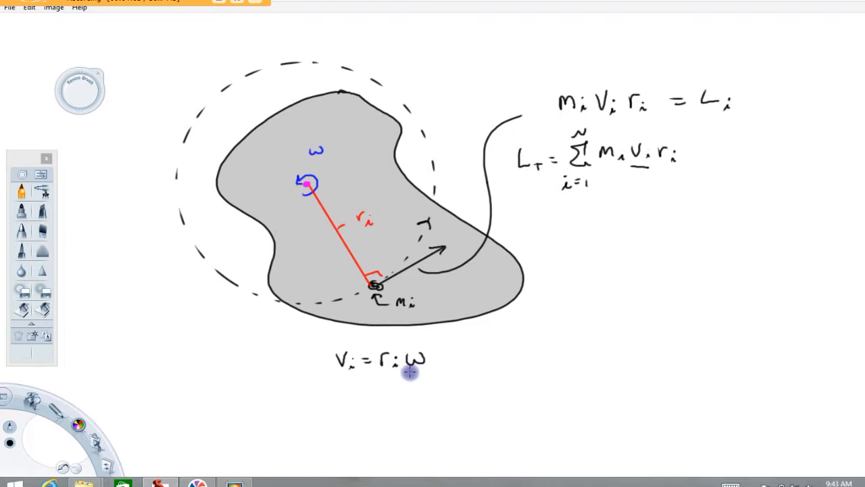
pyautogui.moveTo(397, 285)
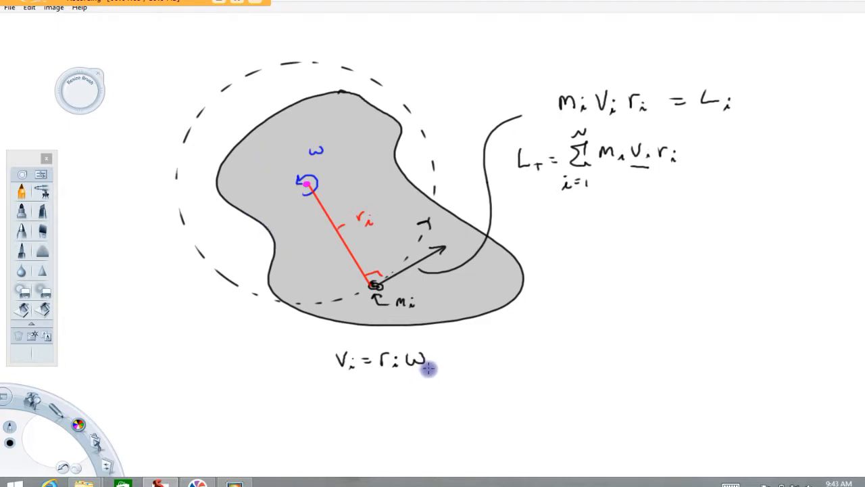
pyautogui.moveTo(427, 352)
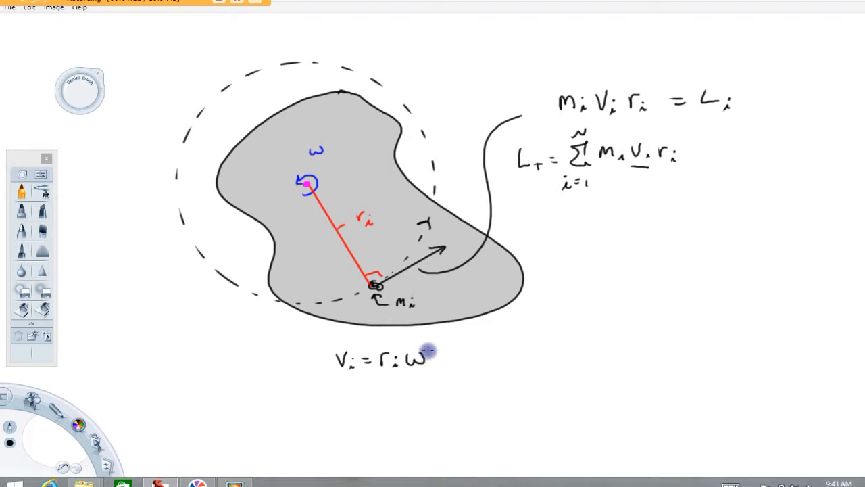
pyautogui.moveTo(545, 233)
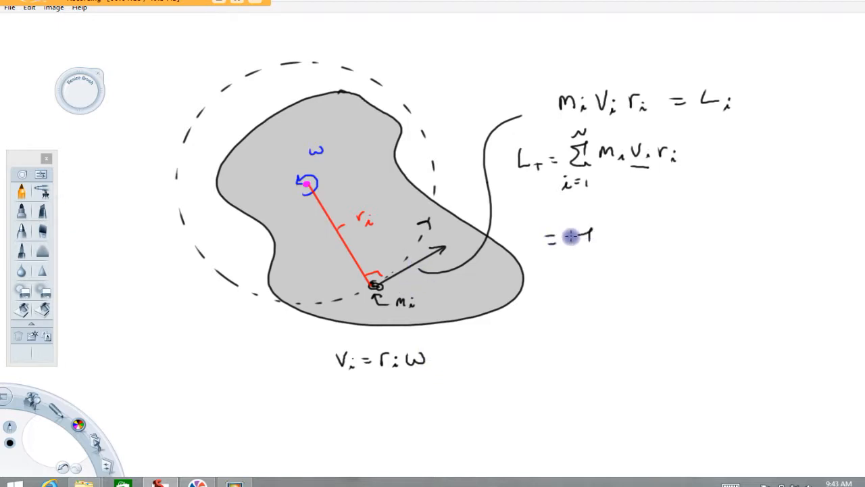
# Step: Write the summation sign and the squared exponent on r_i
pyautogui.moveTo(571, 233); pyautogui.dragTo(581, 277)
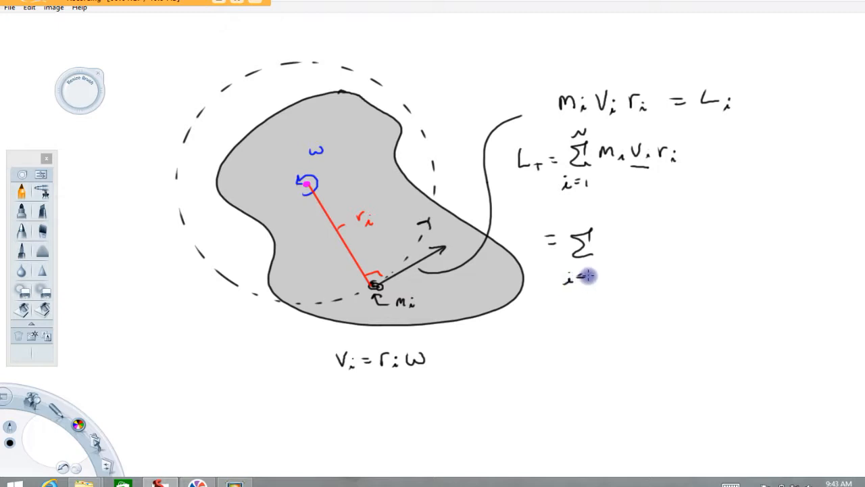
pyautogui.moveTo(563, 223)
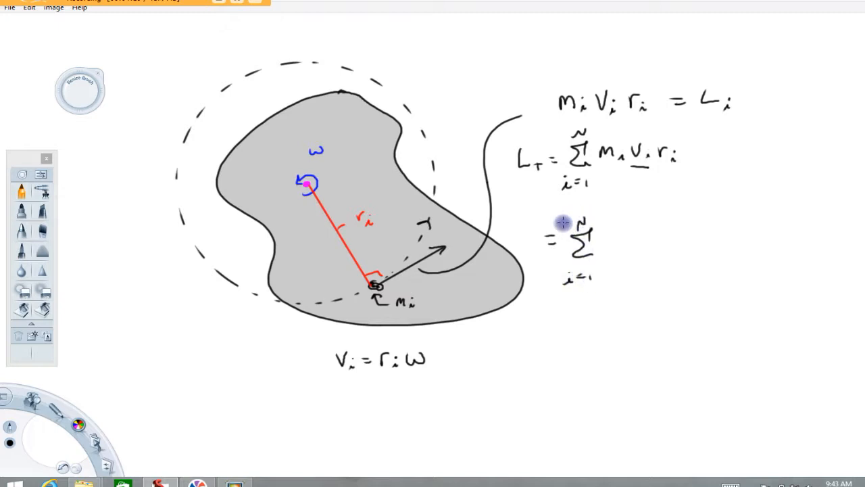
pyautogui.moveTo(601, 249)
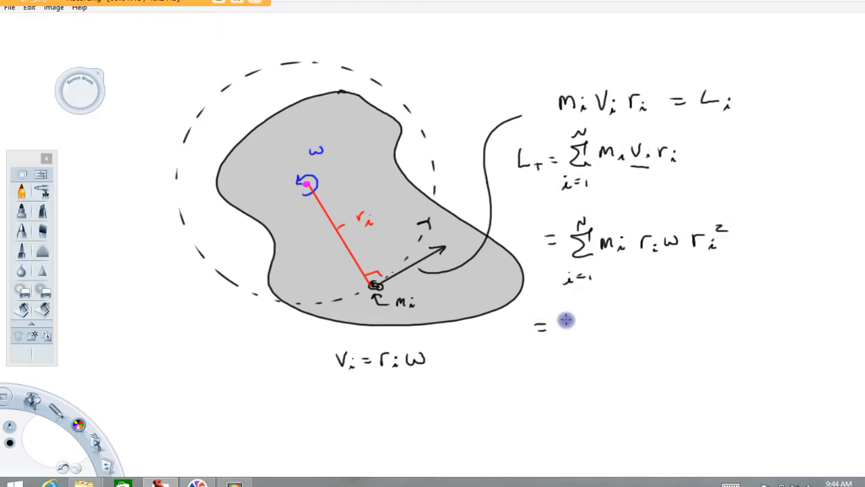
pyautogui.moveTo(615, 280)
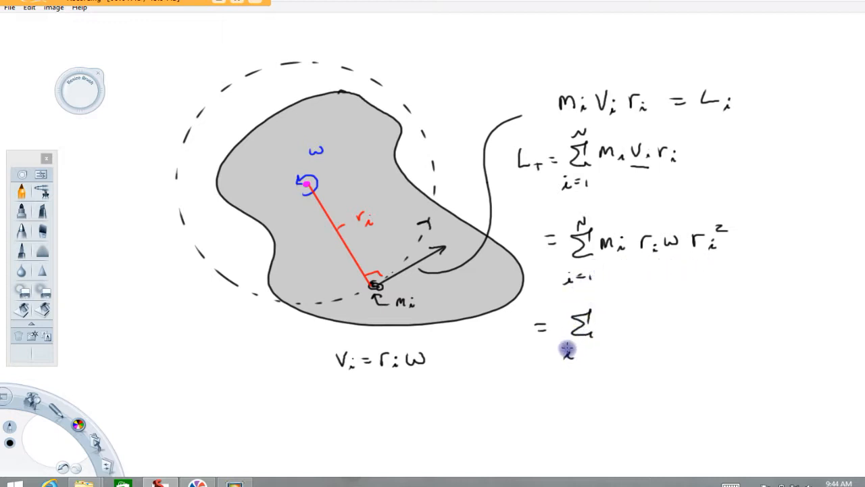
pyautogui.moveTo(618, 319)
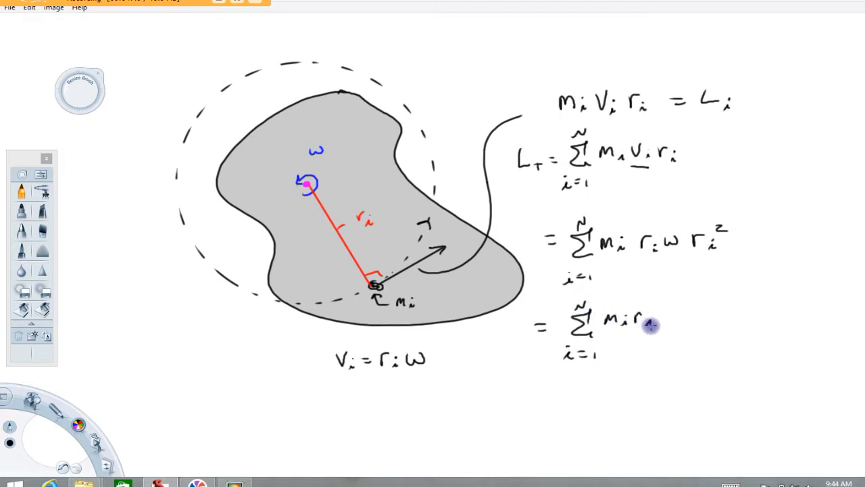
pyautogui.moveTo(649, 325); pyautogui.dragTo(693, 336)
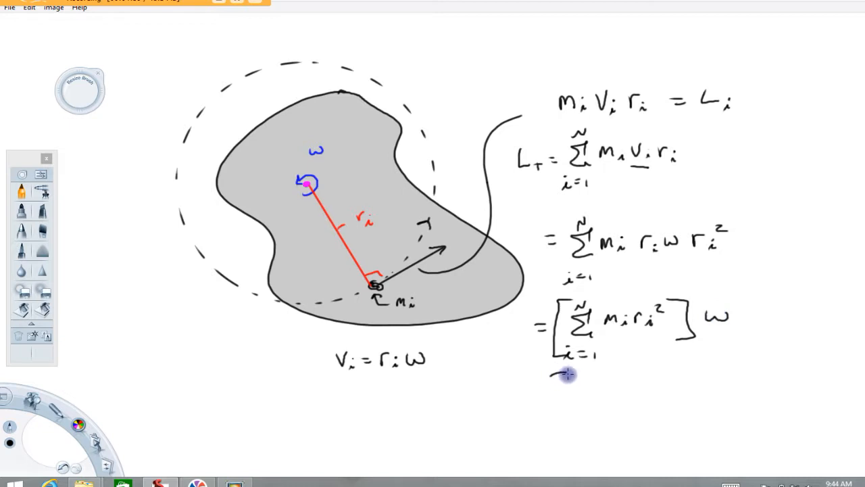
# Step: Draw a wavy underline beneath the bracketed sum of m_i r_i²
pyautogui.moveTo(567, 375); pyautogui.dragTo(684, 364)
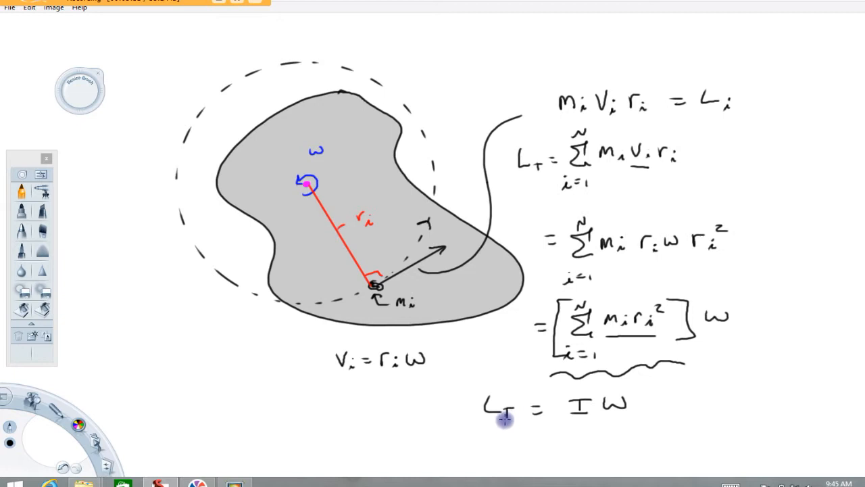
pyautogui.moveTo(570, 420)
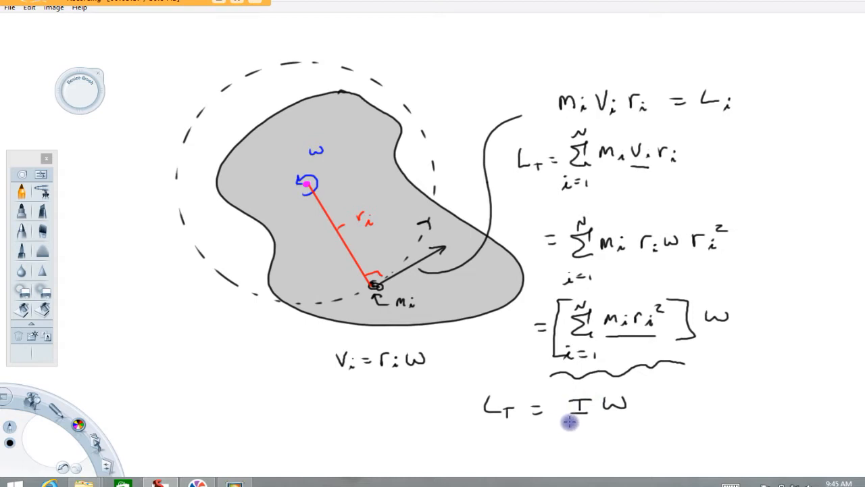
pyautogui.moveTo(587, 414)
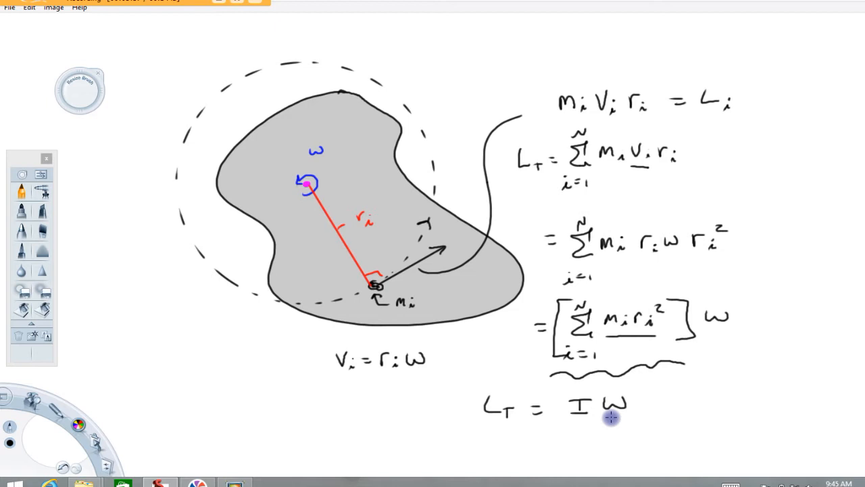
# Step: Underline L_T = I ω and box the equation m_i v_i r_i = L_i
pyautogui.moveTo(568, 429); pyautogui.dragTo(632, 424)
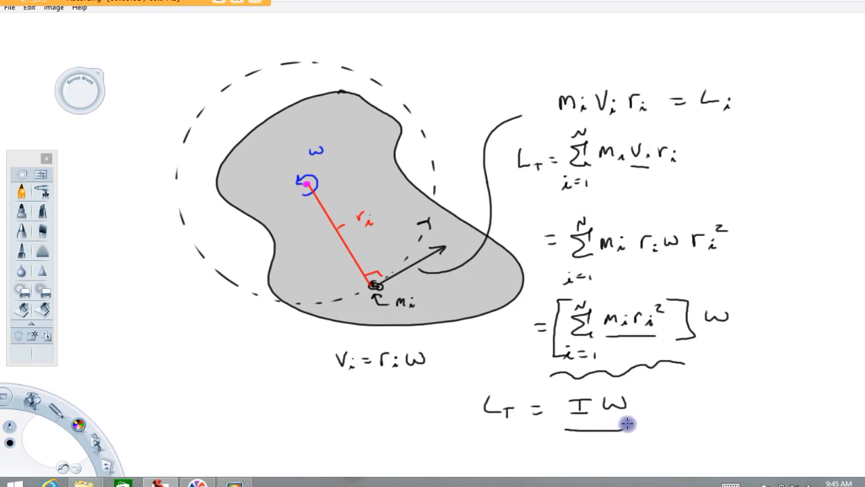
pyautogui.moveTo(629, 423); pyautogui.dragTo(568, 67)
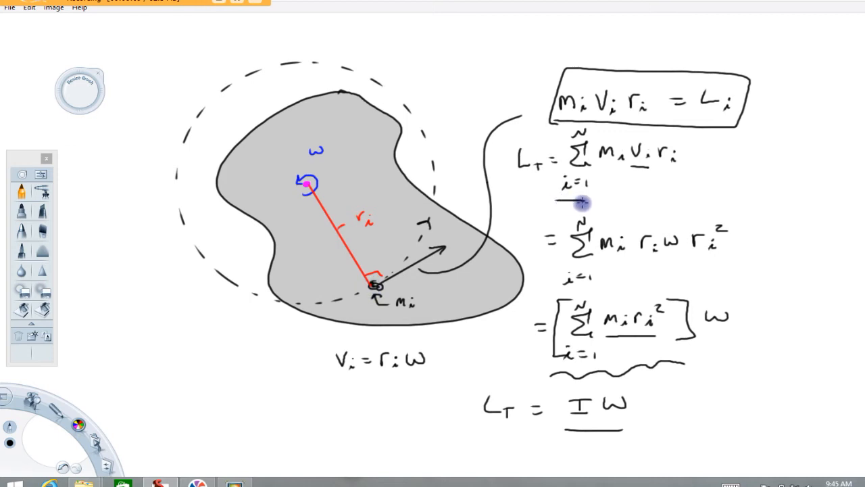
pyautogui.moveTo(313, 169)
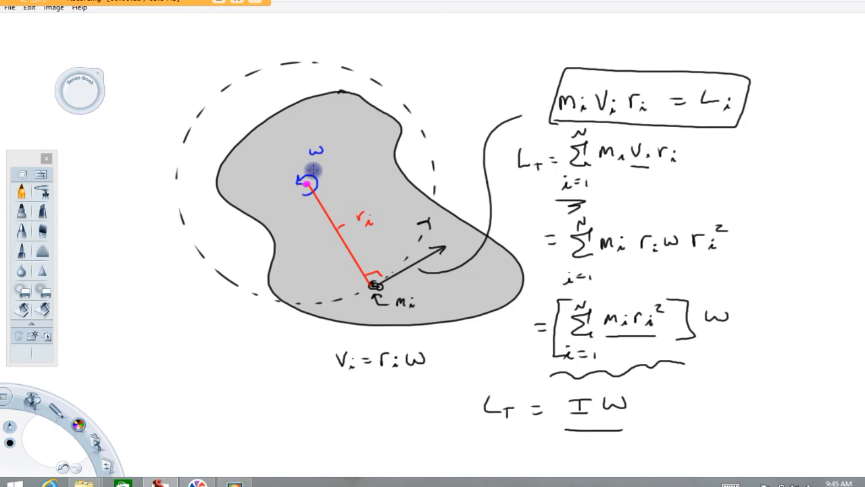
pyautogui.moveTo(282, 240)
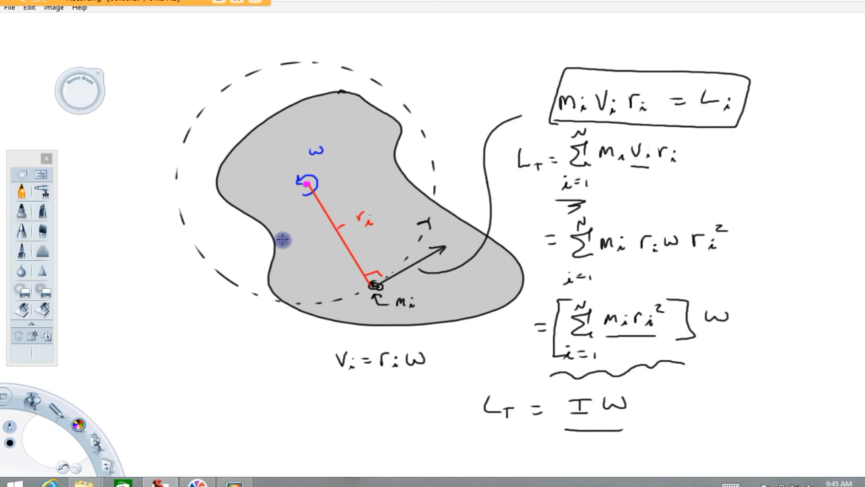